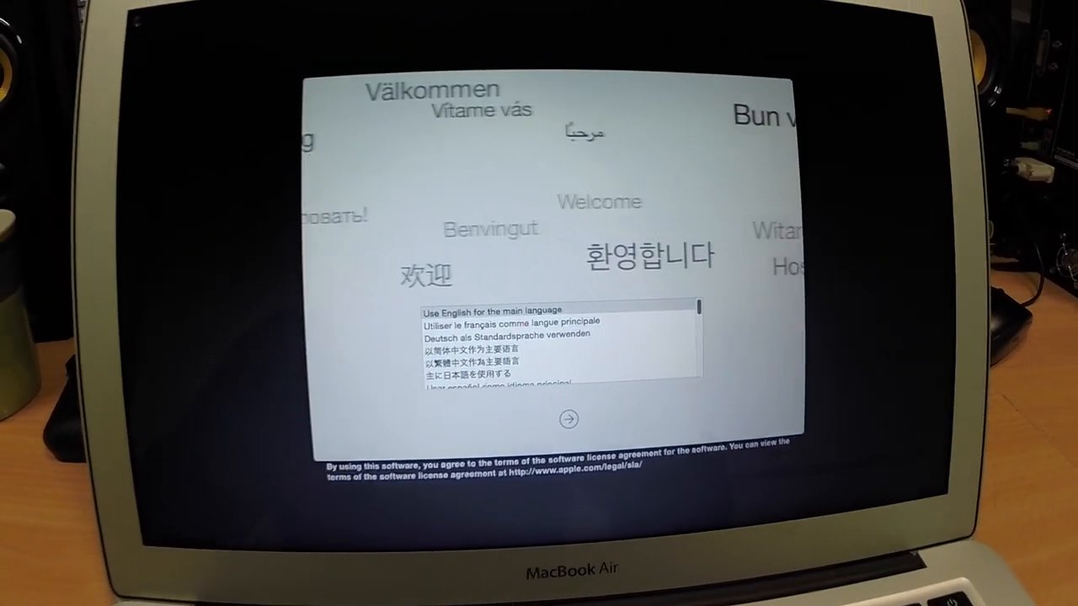
Keep English as the main language and continue past the Wi-Fi screen without choosing a network.
click(567, 417)
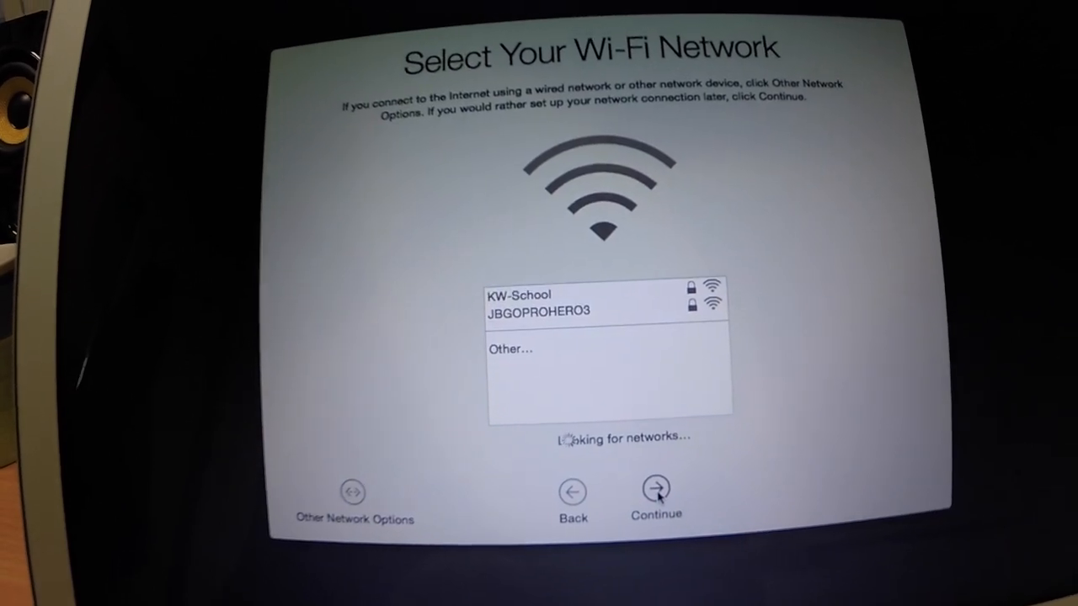
click(656, 488)
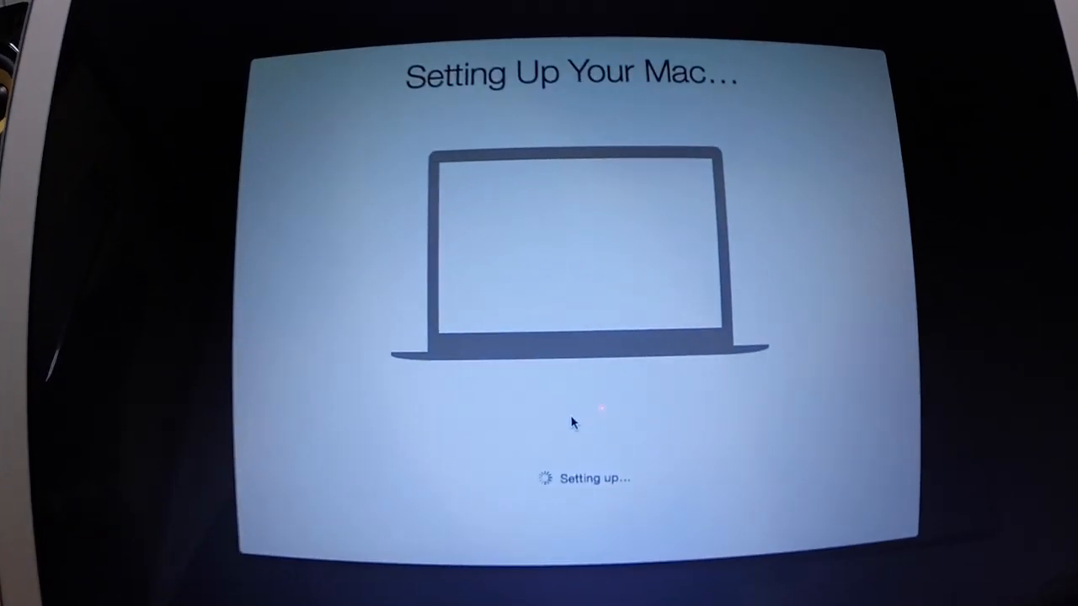